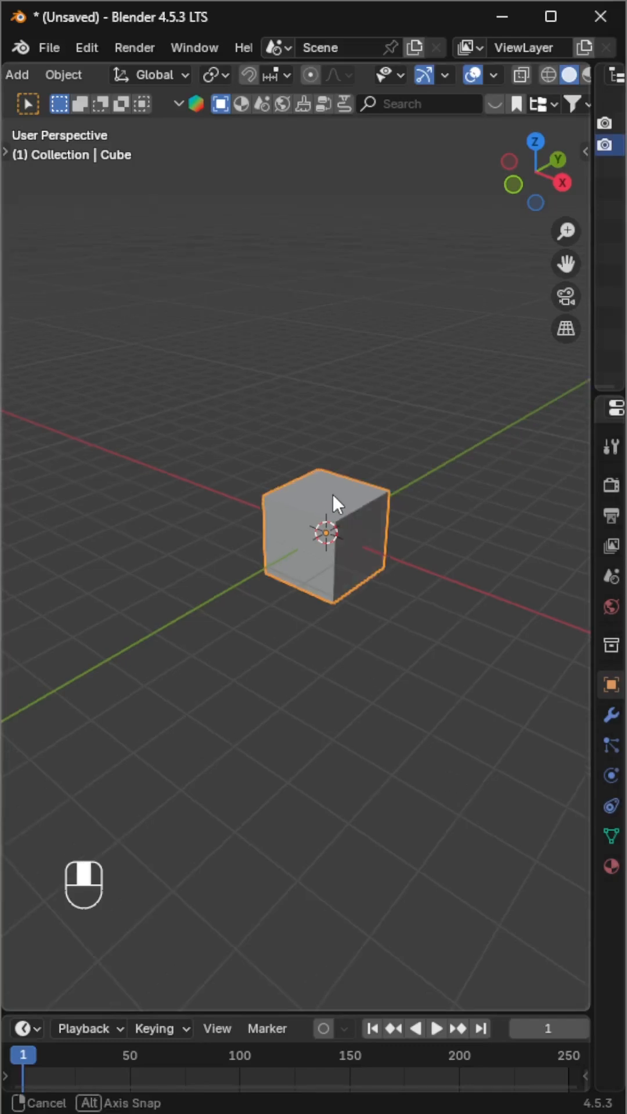
Step: Delete the cube's top face and extrude and rotate the side faces outward into flaps
{"action": "key", "text": "Tab"}
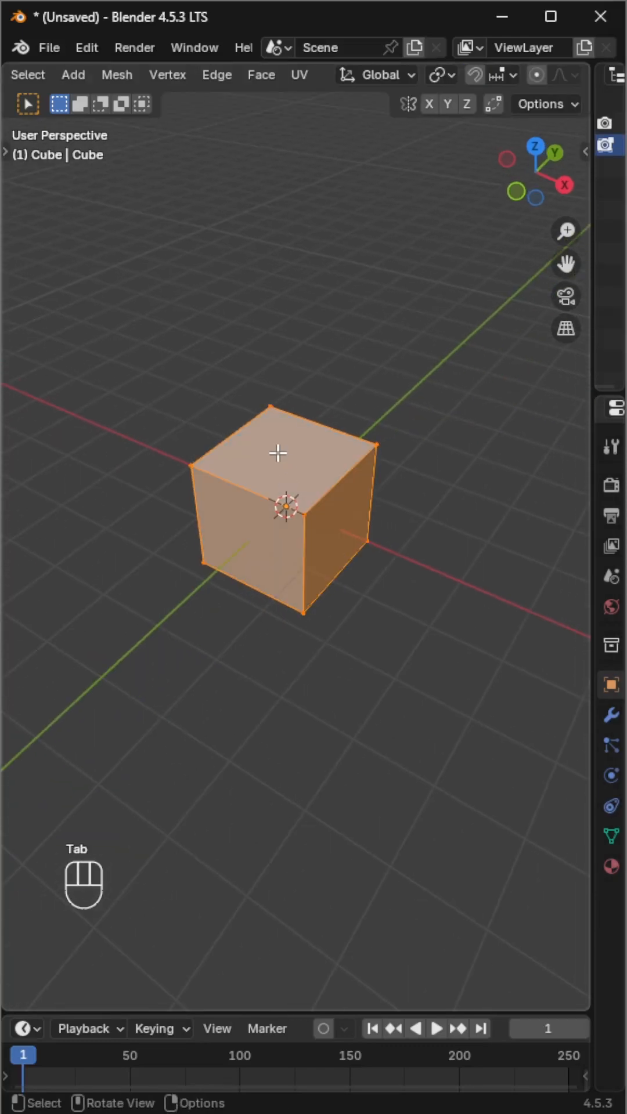
{"action": "key", "text": "x"}
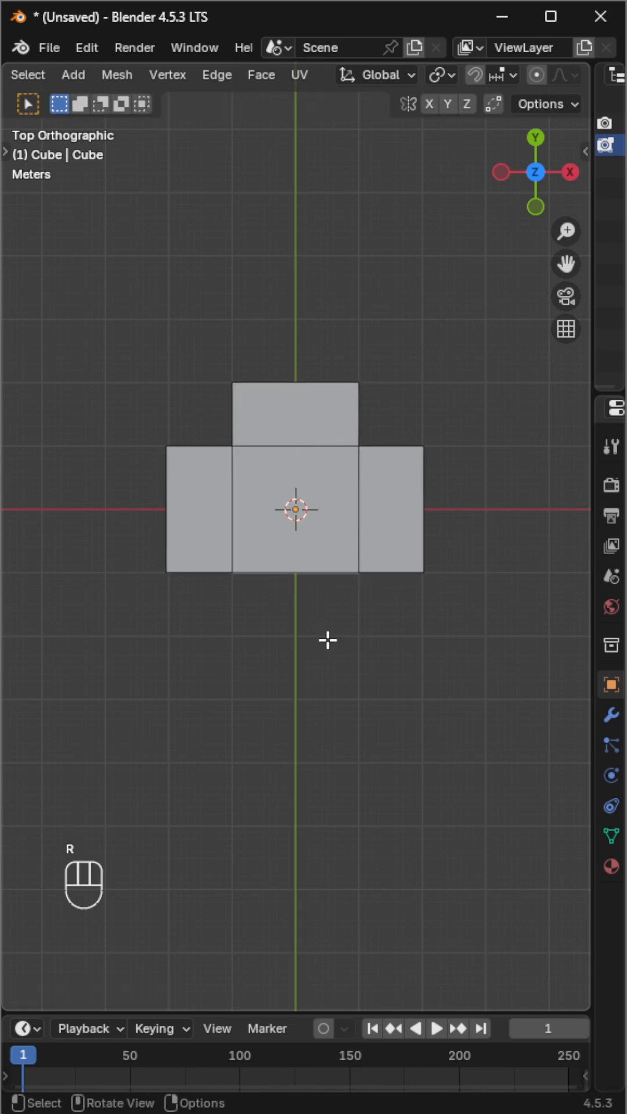
{"action": "key", "text": "Tab"}
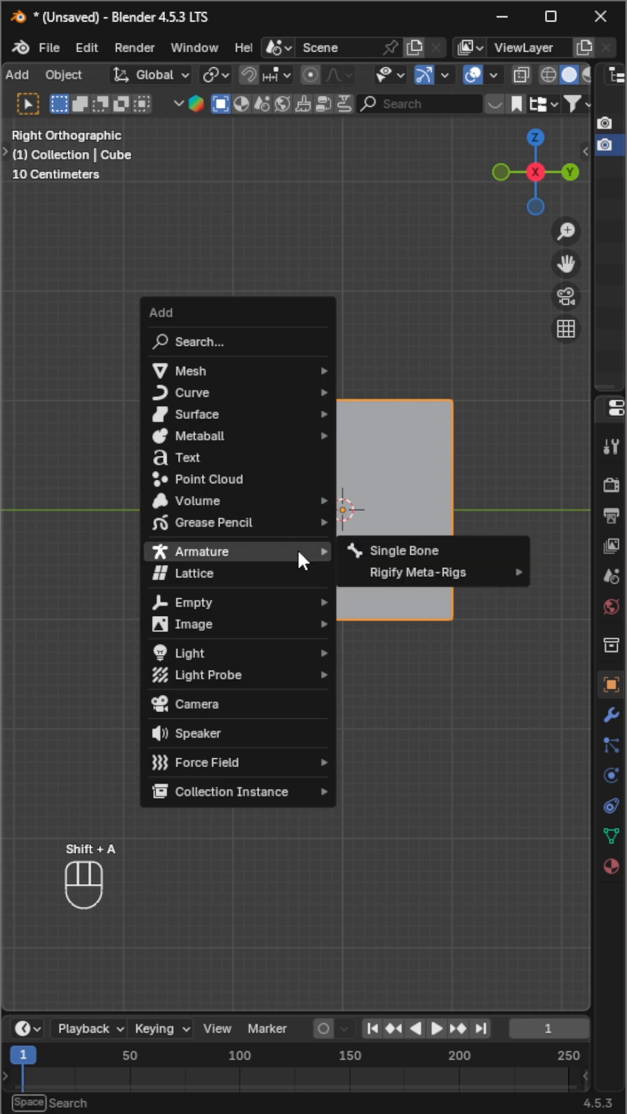
Step: Add a single-bone armature and place its bone flat on the right flap
{"action": "left_click", "coordinate": [402, 550]}
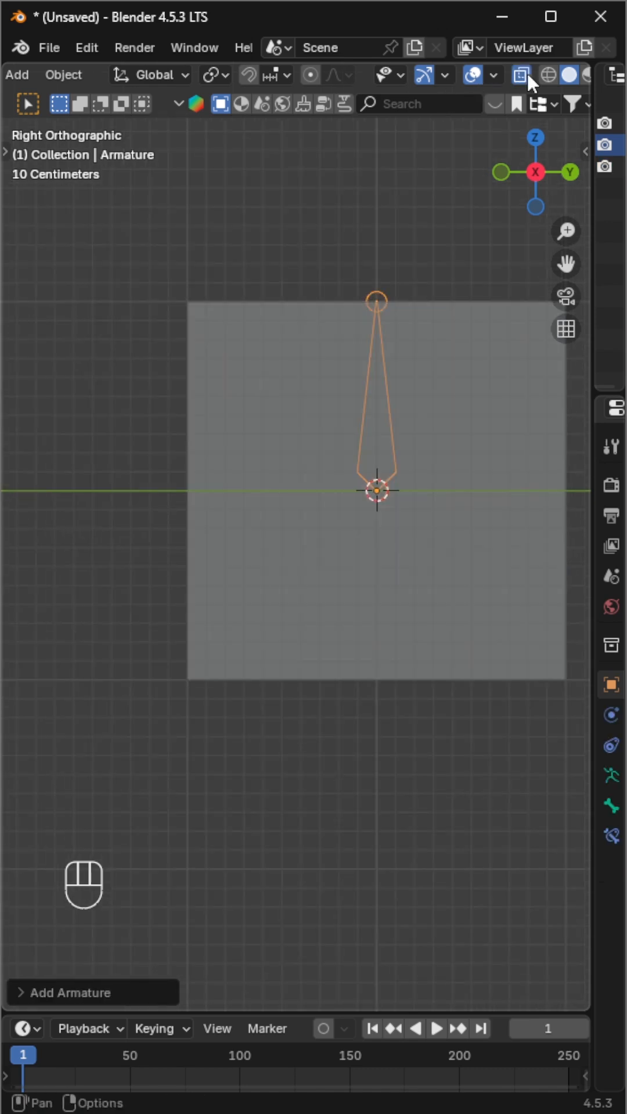
{"action": "key", "text": "Tab"}
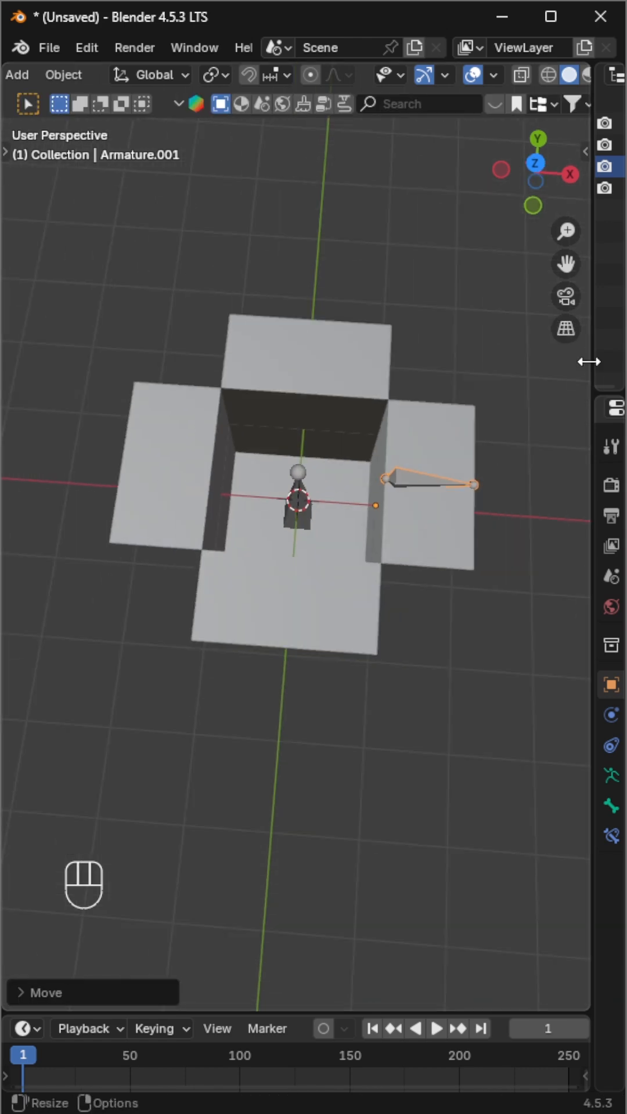
Step: From top view, duplicate the bone around the 3D Cursor pivot onto the other three flaps
{"action": "key", "text": "7"}
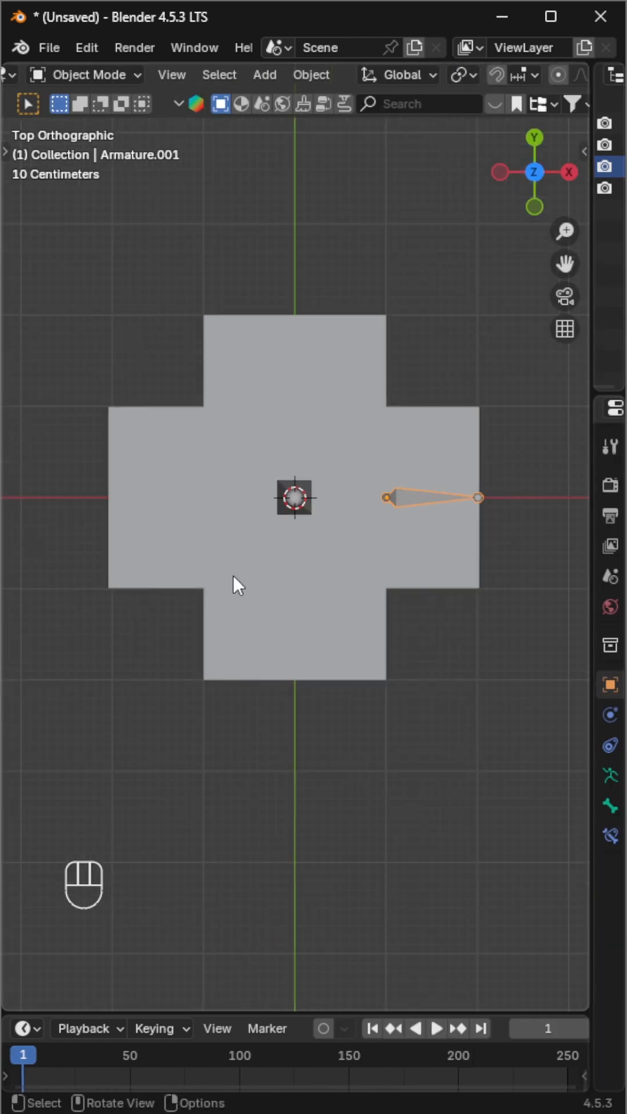
{"action": "left_click", "coordinate": [463, 75]}
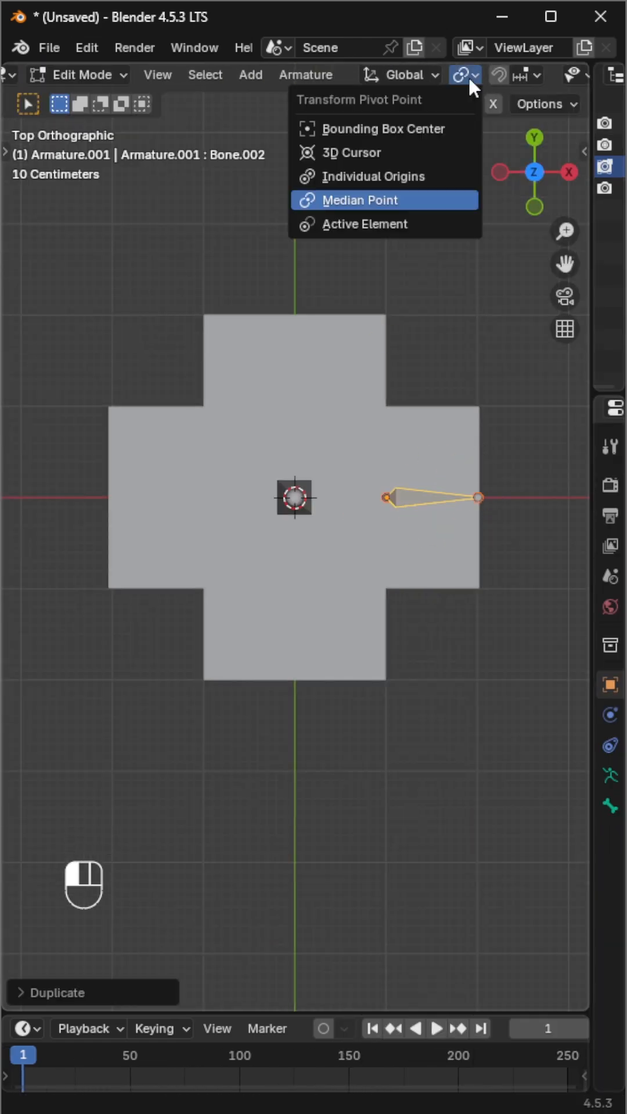
{"action": "key", "text": "shift+d"}
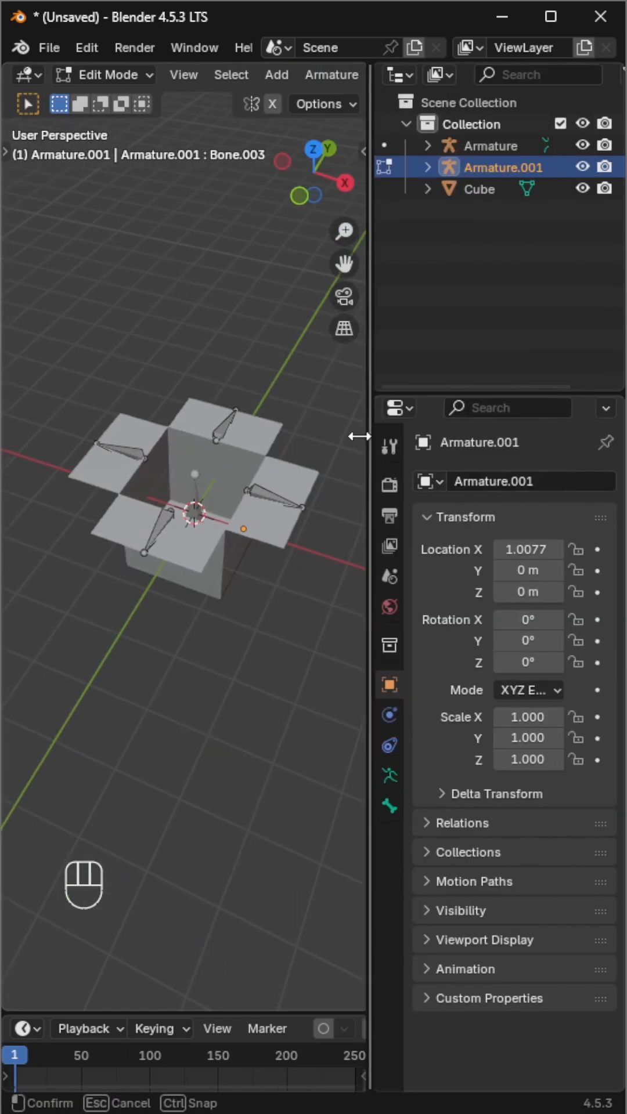
{"action": "key", "text": "Tab"}
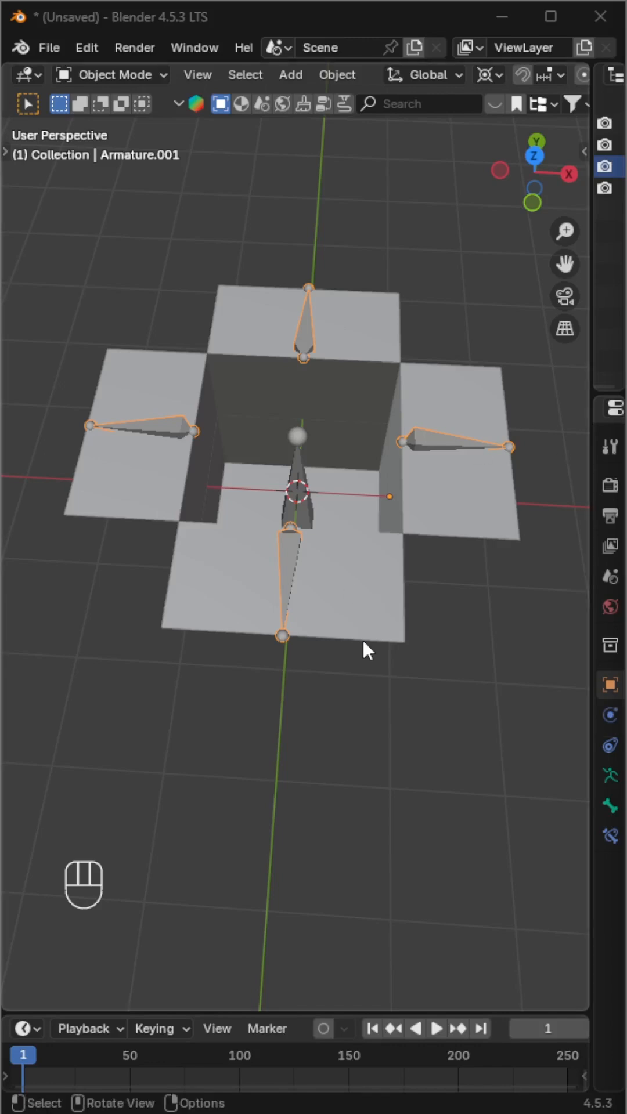
Step: Parent the box to the armature using Armature Deform with Empty Groups
{"action": "left_click", "coordinate": [427, 451]}
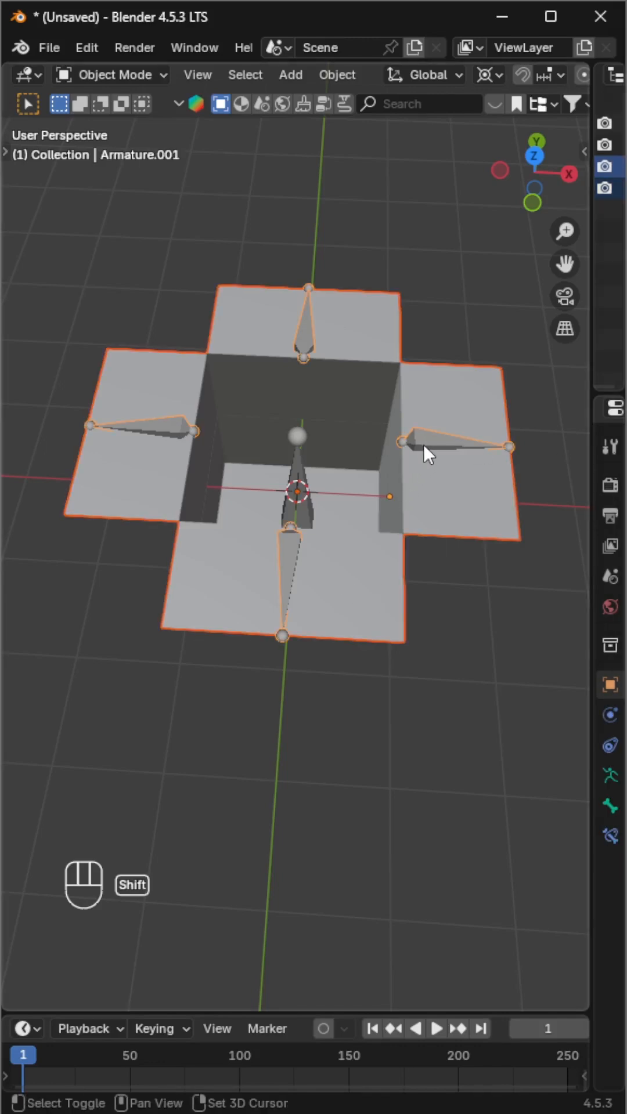
{"action": "mouse_move", "coordinate": [341, 455]}
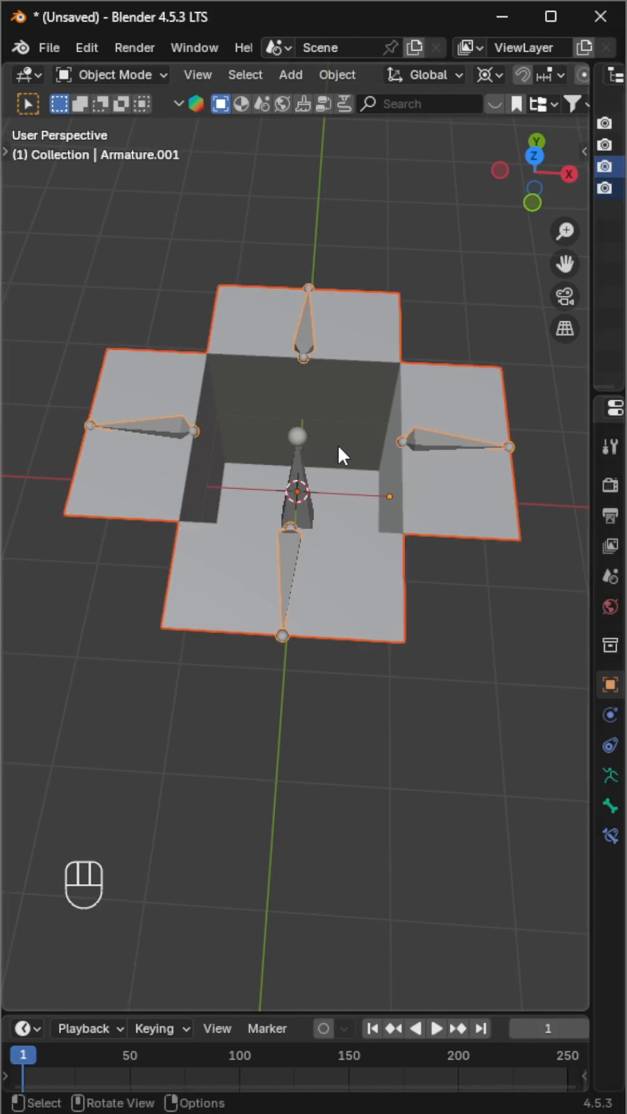
{"action": "key", "text": "ctrl+p"}
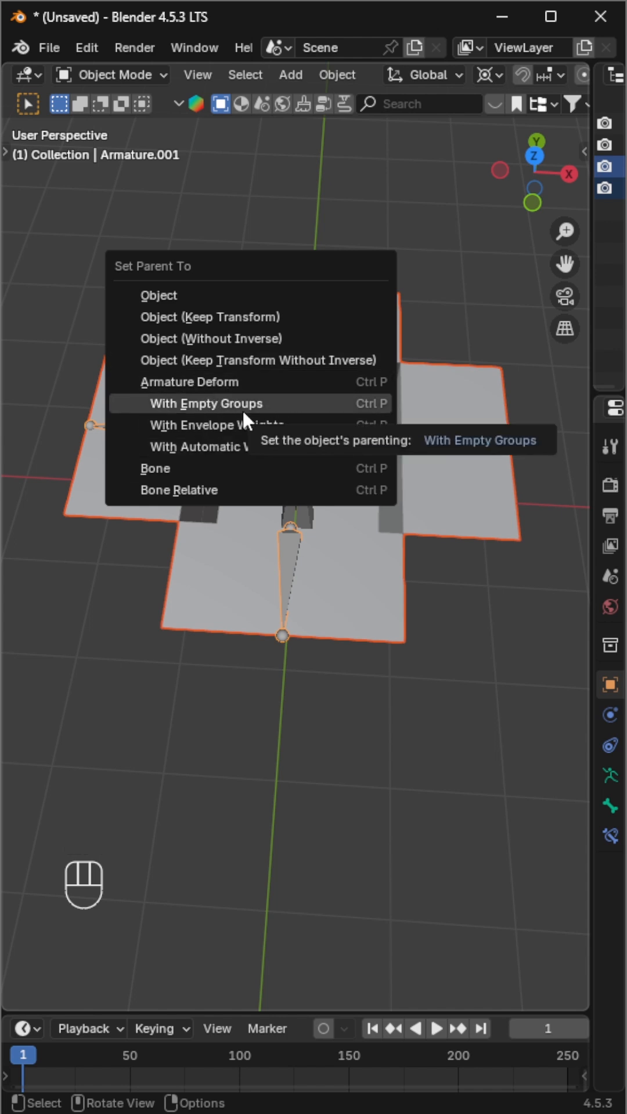
{"action": "left_click", "coordinate": [203, 403]}
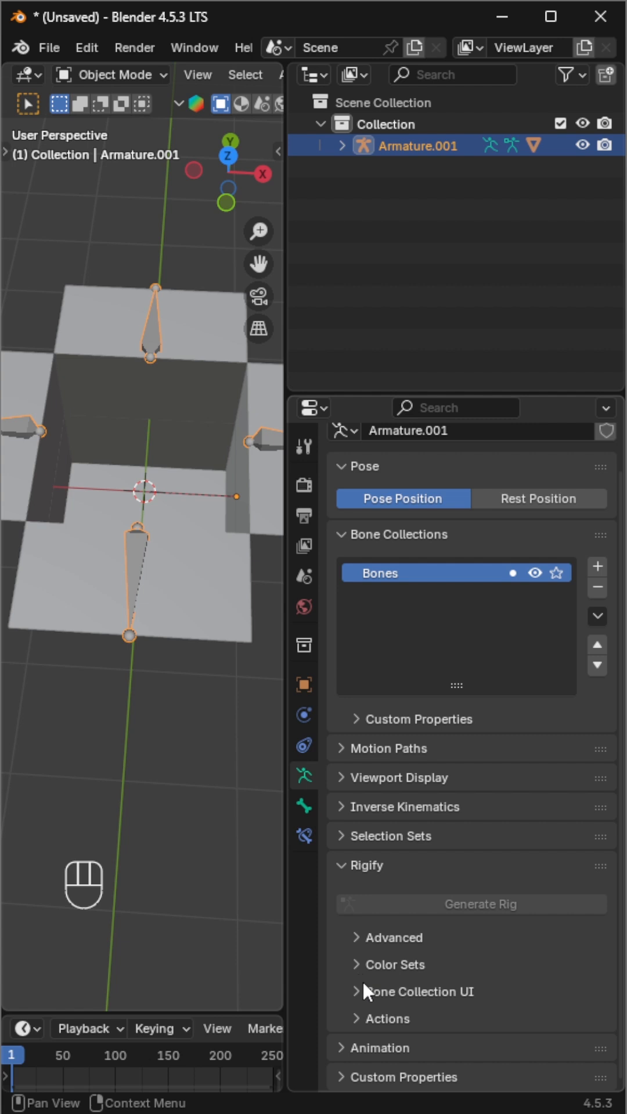
Step: Enable Names under the armature's Viewport Display to label Bone.001 through Bone.004
{"action": "left_click", "coordinate": [398, 776]}
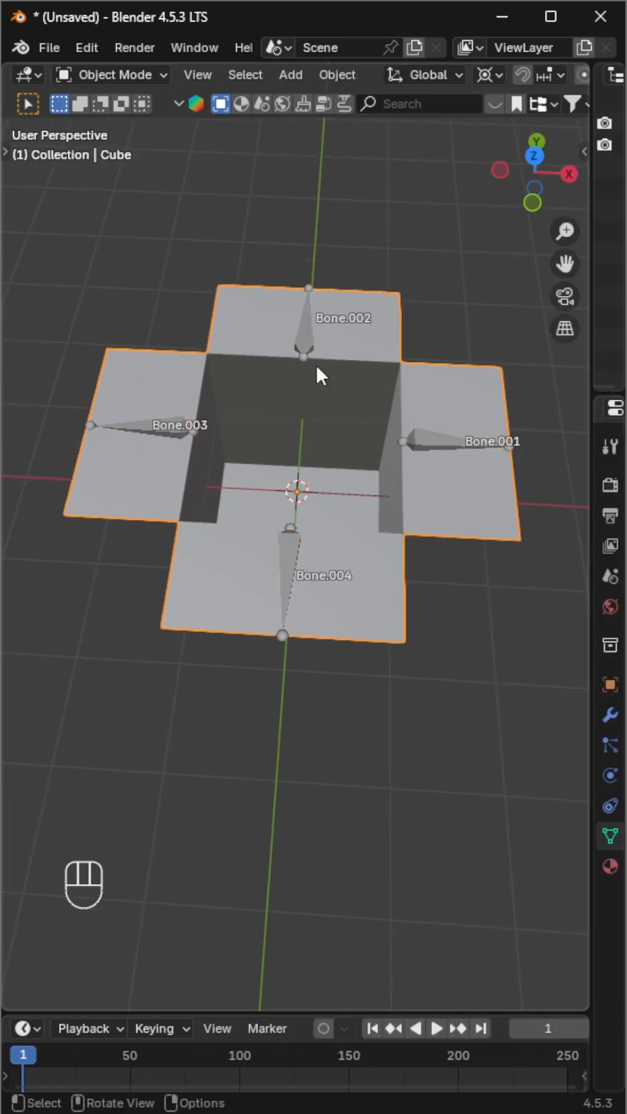
Step: Assign the right flap to Bone.001's vertex group and the front flap to Bone.004's
{"action": "key", "text": "Tab"}
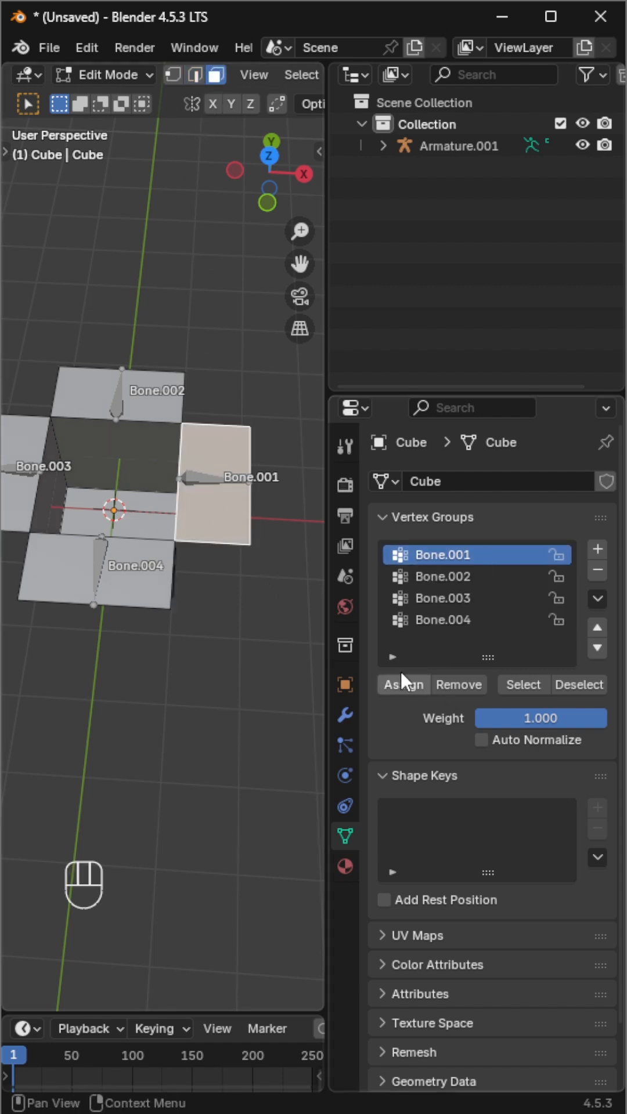
{"action": "left_click", "coordinate": [441, 620]}
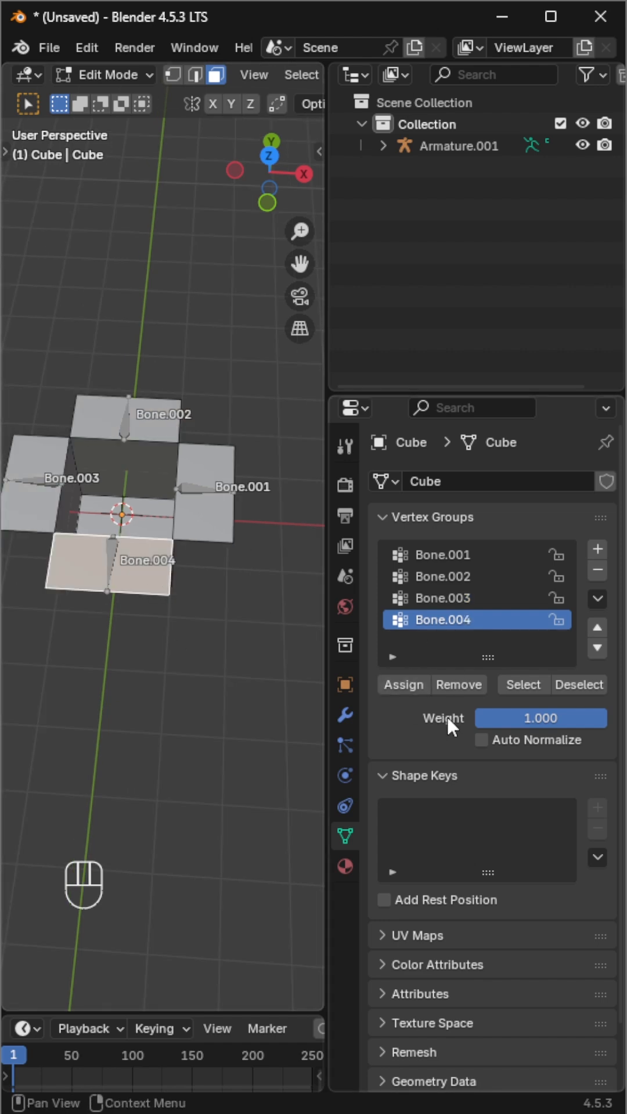
{"action": "left_click", "coordinate": [107, 75]}
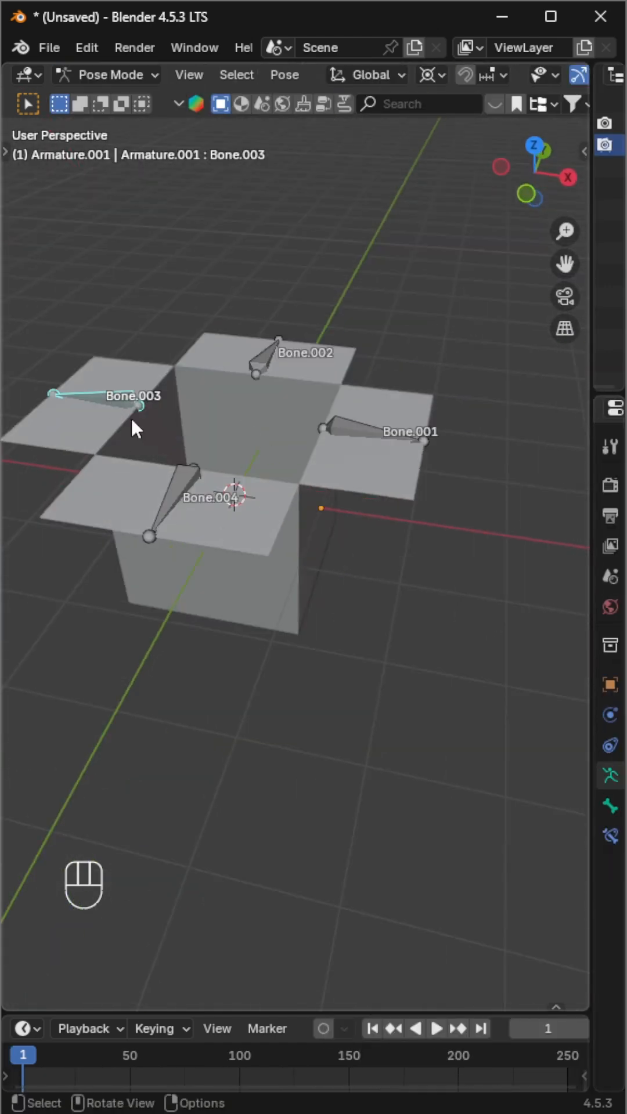
{"action": "left_click", "coordinate": [426, 75]}
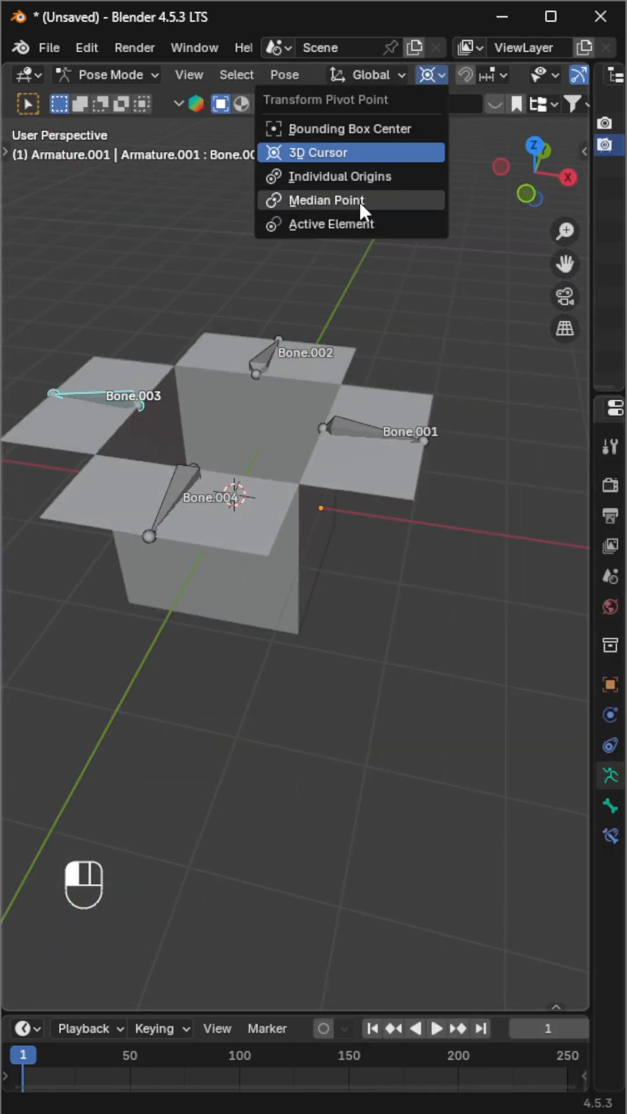